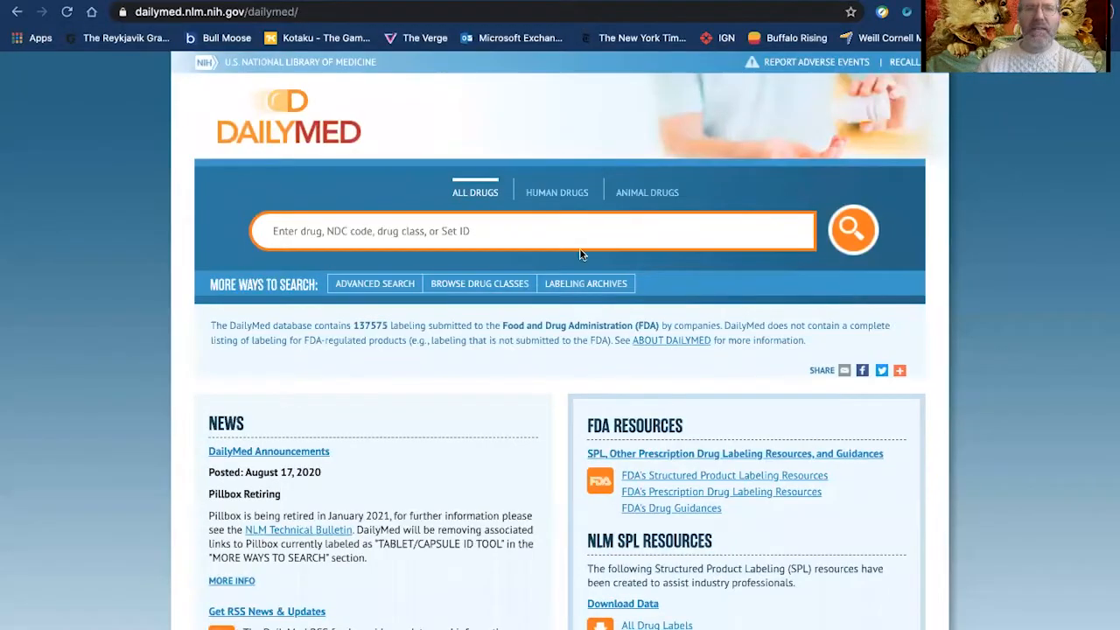
mouse_move(532, 263)
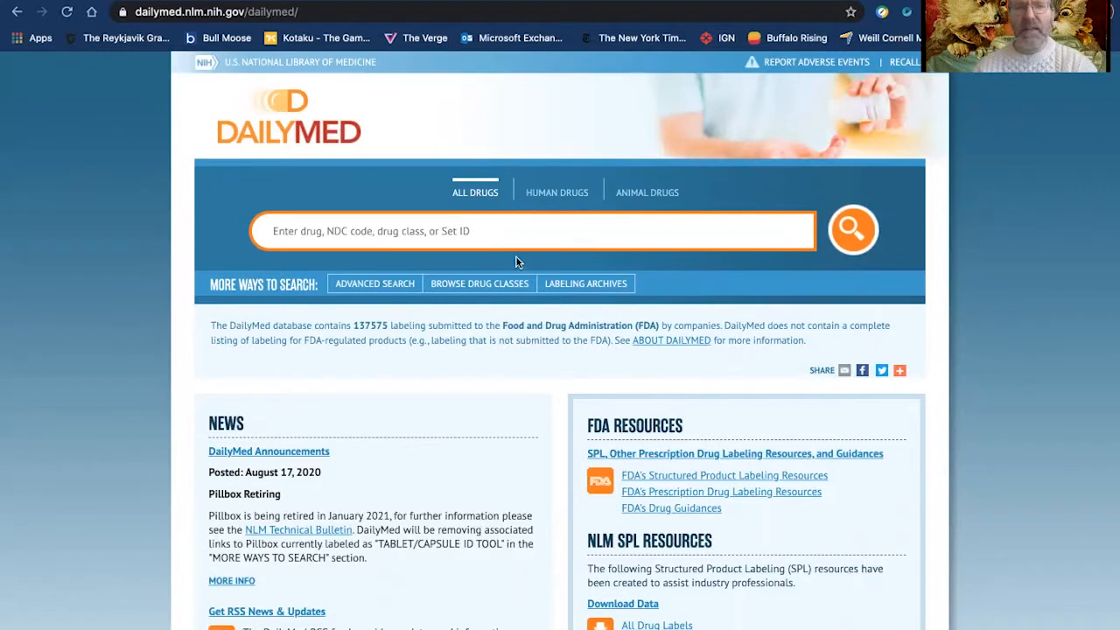
Step: Search "Eff" and choose the EFFEXOR XR suggestion to list its six matching labels
scroll(down, 3)
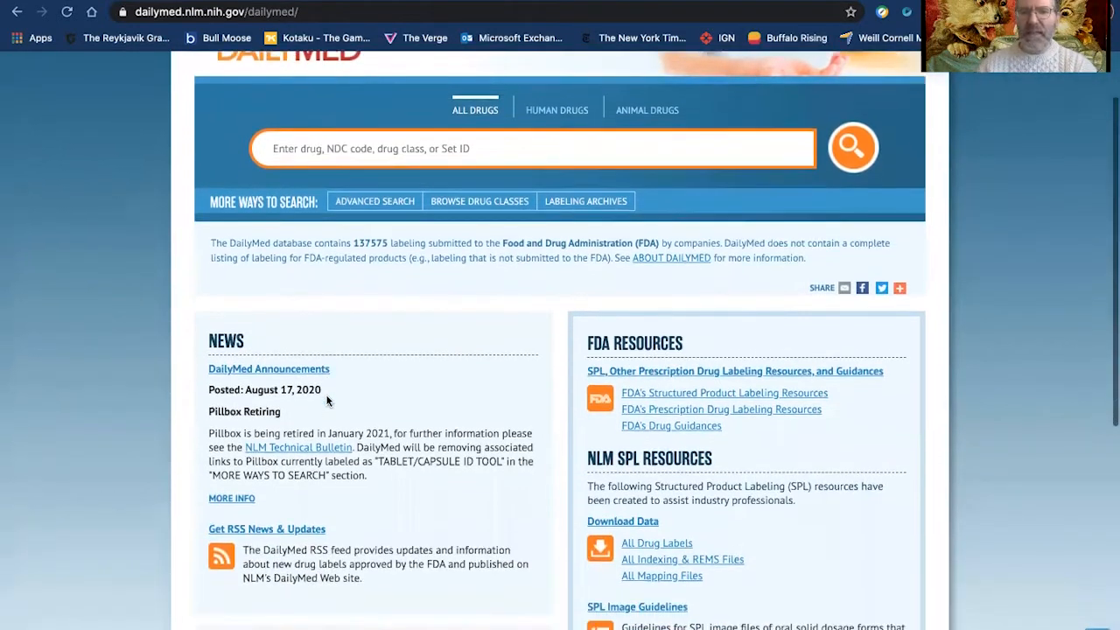
scroll(down, 3)
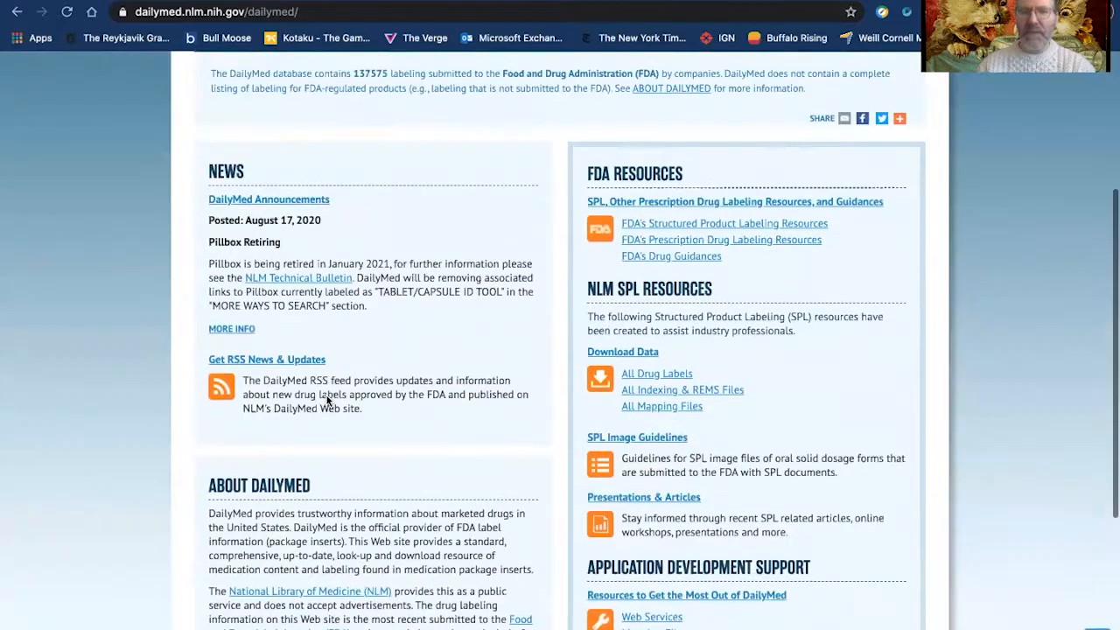
scroll(up, 3)
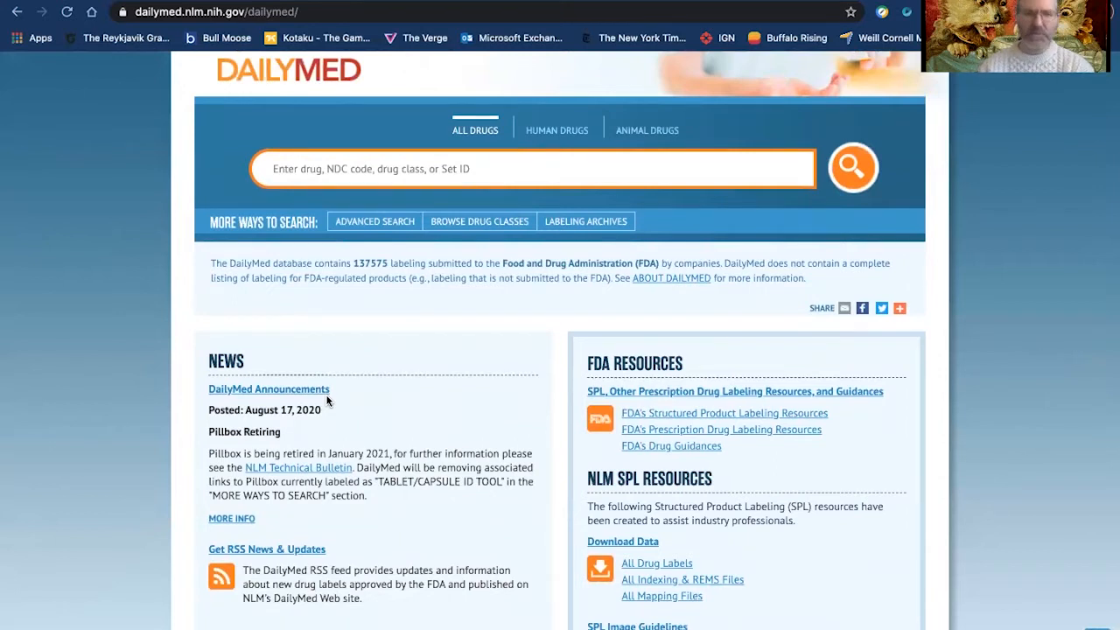
scroll(down, 3)
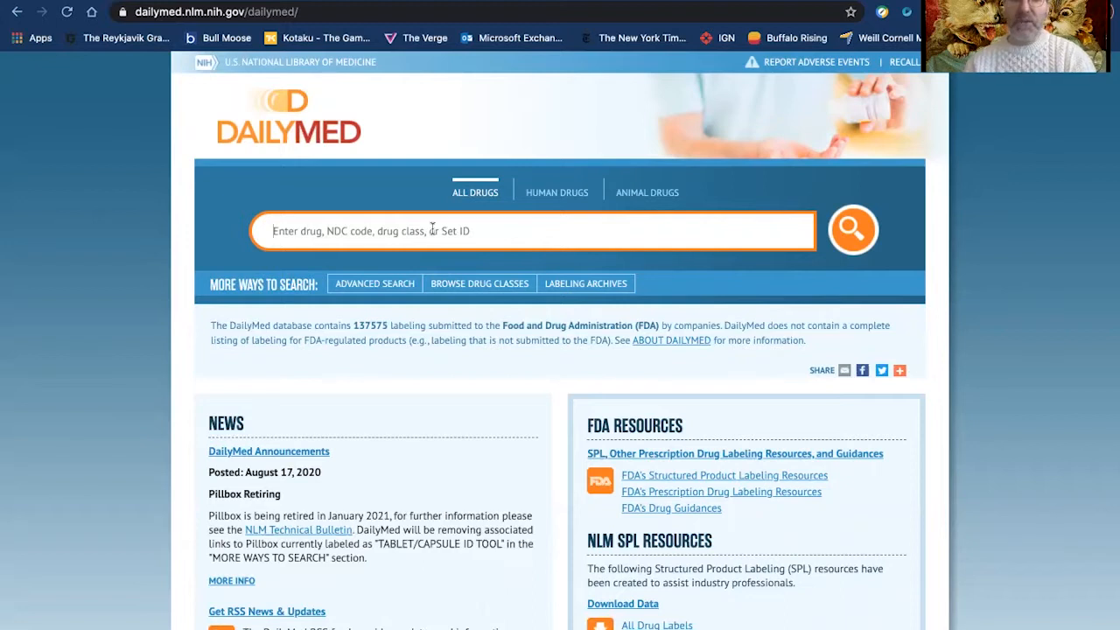
text(Effex)
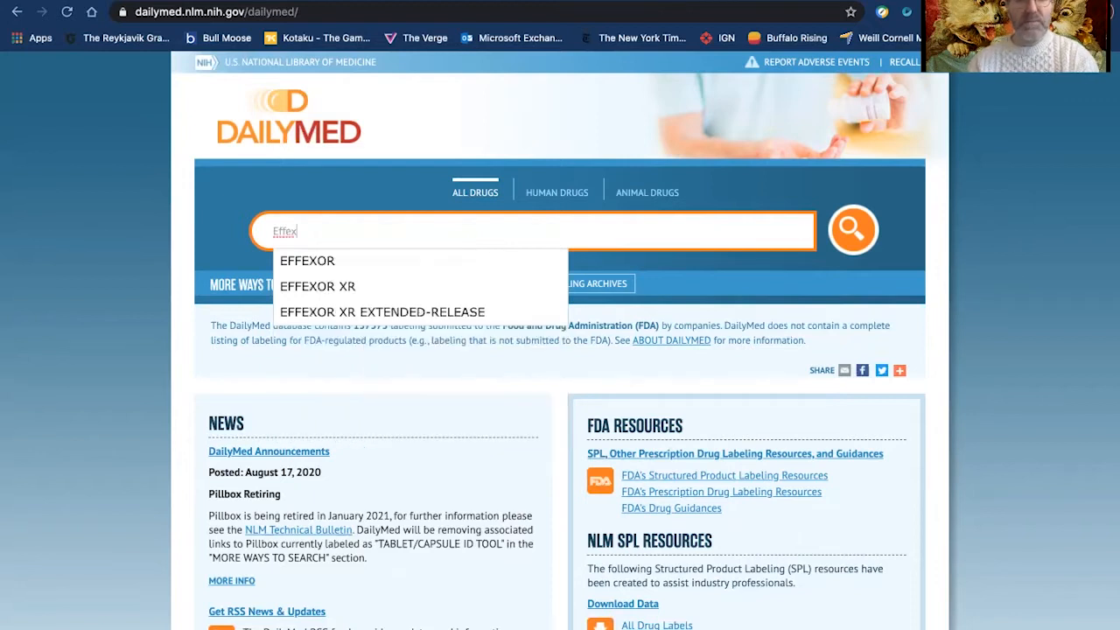
mouse_move(399, 291)
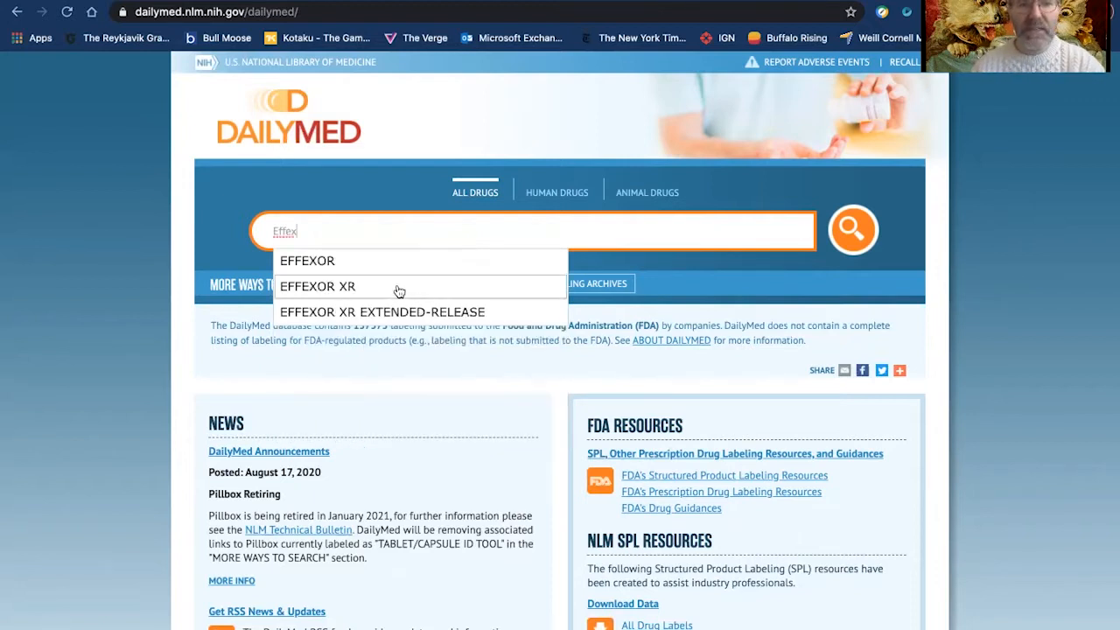
click(319, 287)
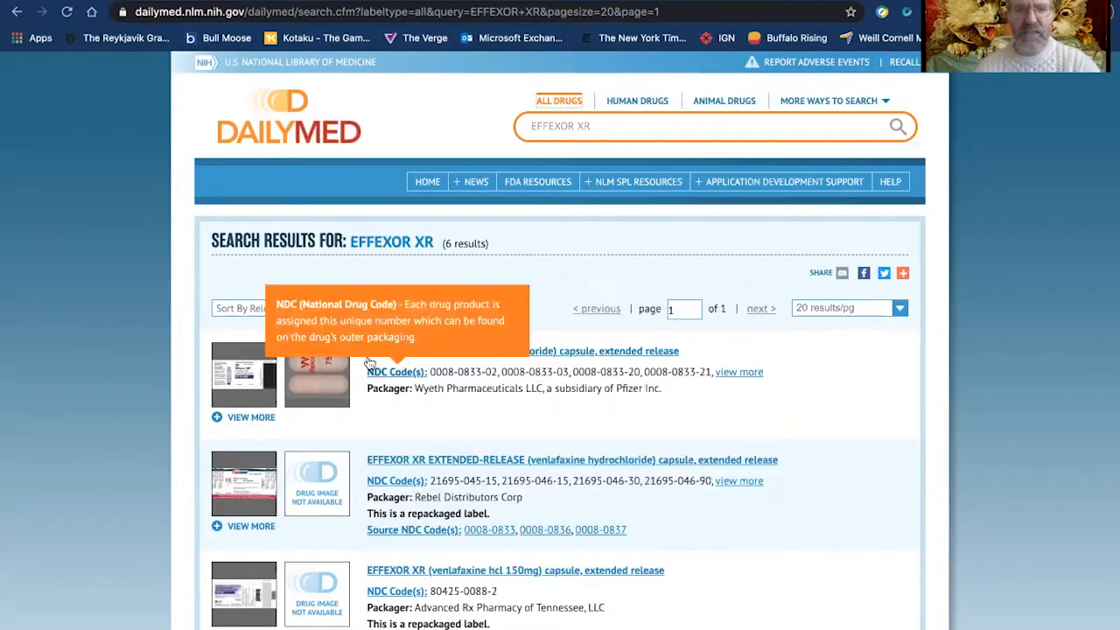
Step: Scroll the Effexor XR results to reveal repackaged labels from Advanced Rx, Stat Rx USA and PD-Rx
scroll(down, 3)
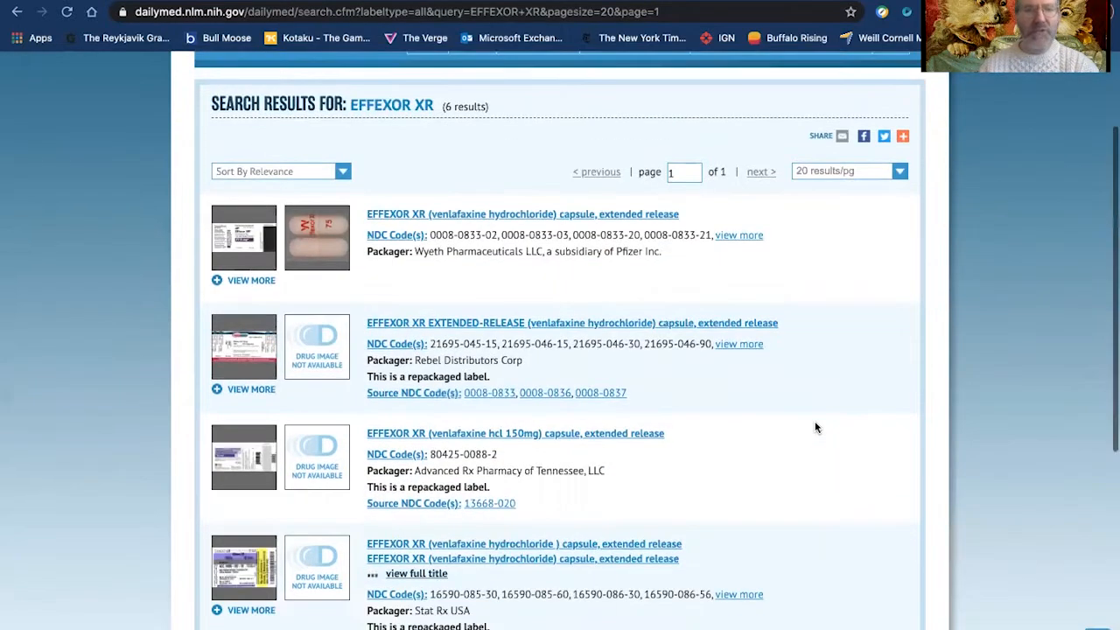
scroll(down, 3)
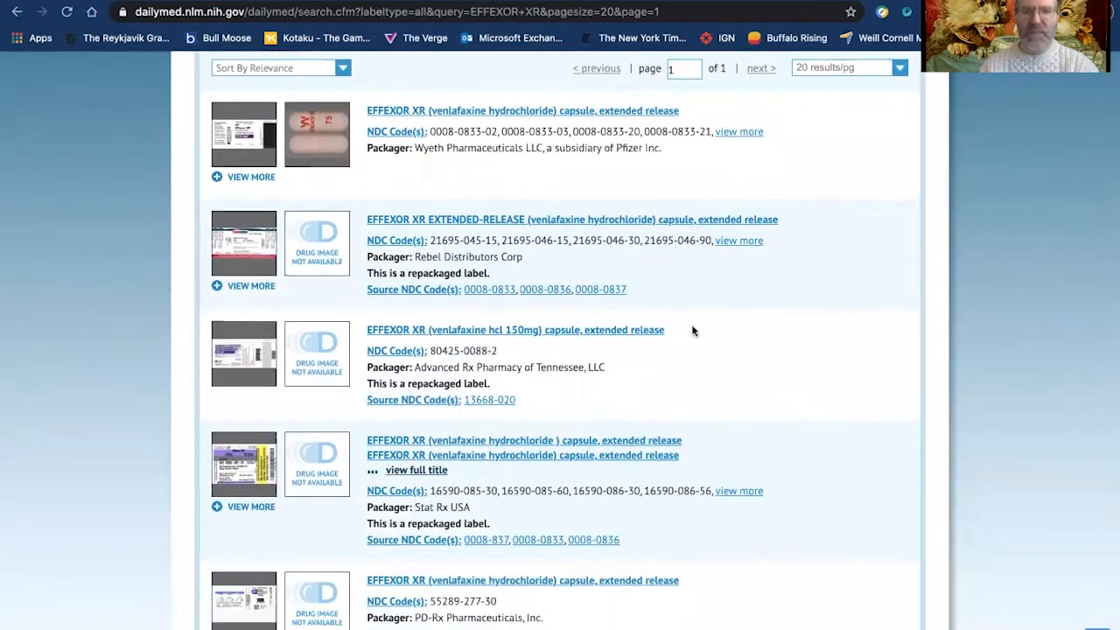
mouse_move(686, 549)
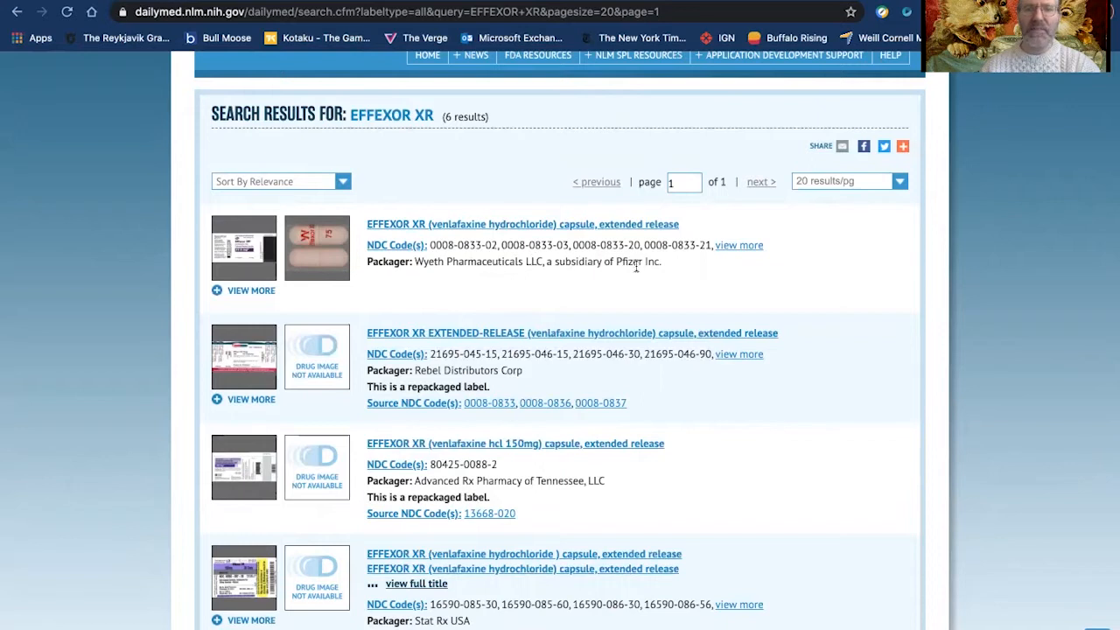
mouse_move(360, 227)
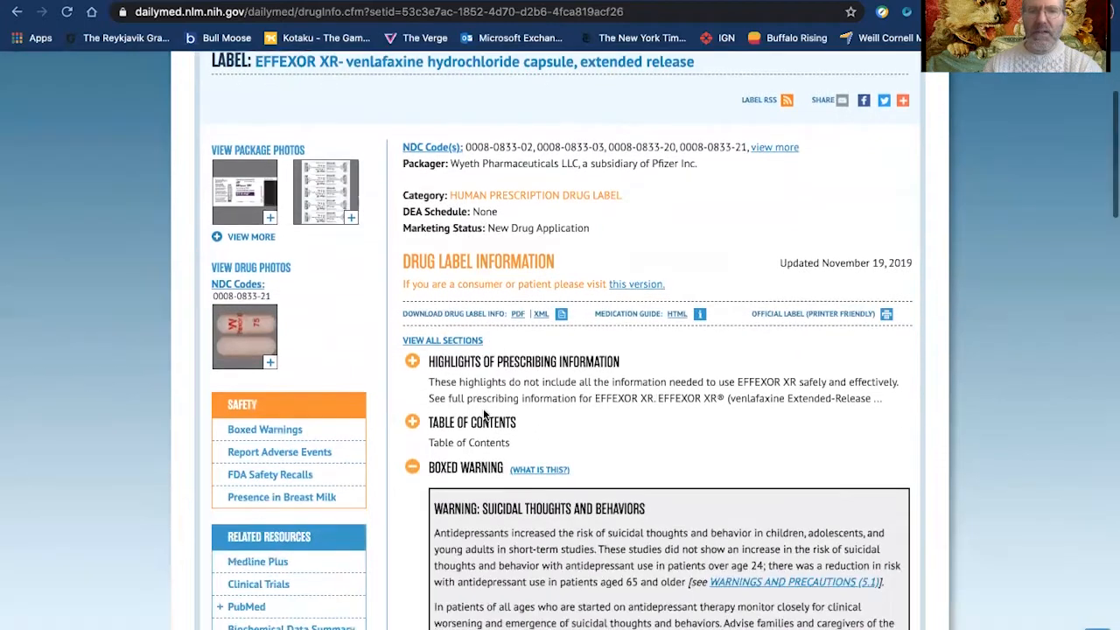
scroll(down, 3)
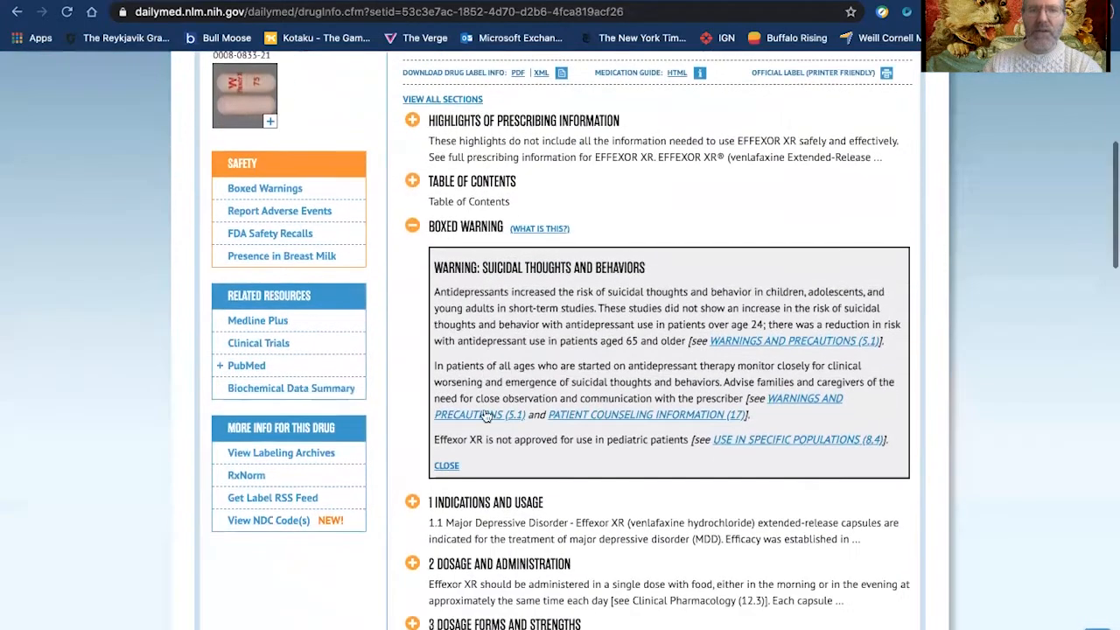
mouse_move(331, 425)
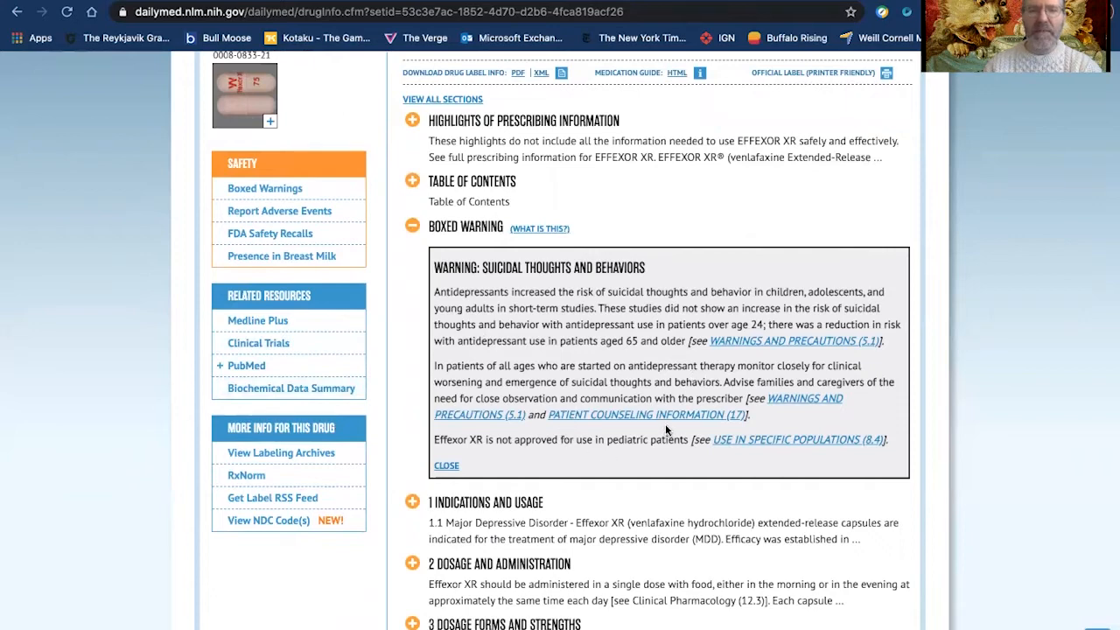
scroll(down, 3)
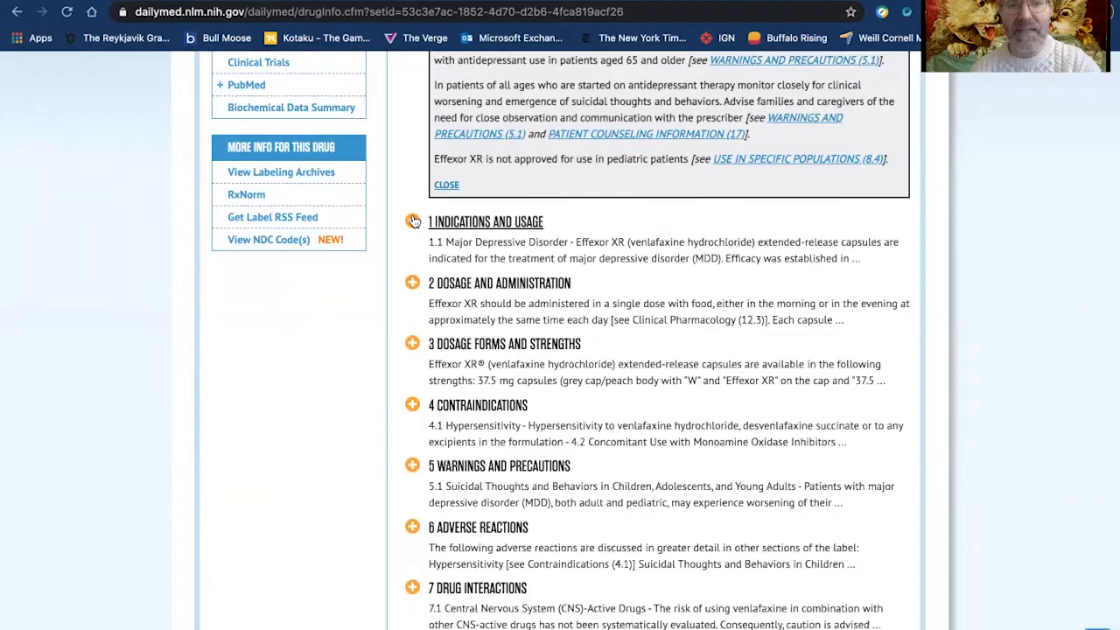
Step: Expand 1 Indications and Usage, listing depression, generalized anxiety, social anxiety and panic disorder
click(413, 220)
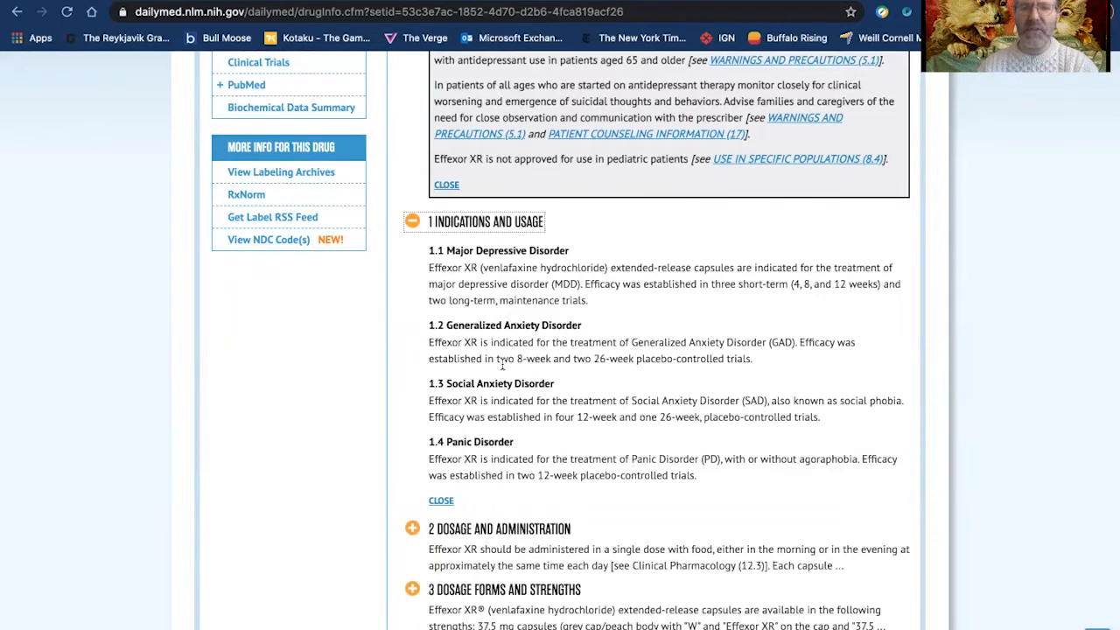
scroll(down, 3)
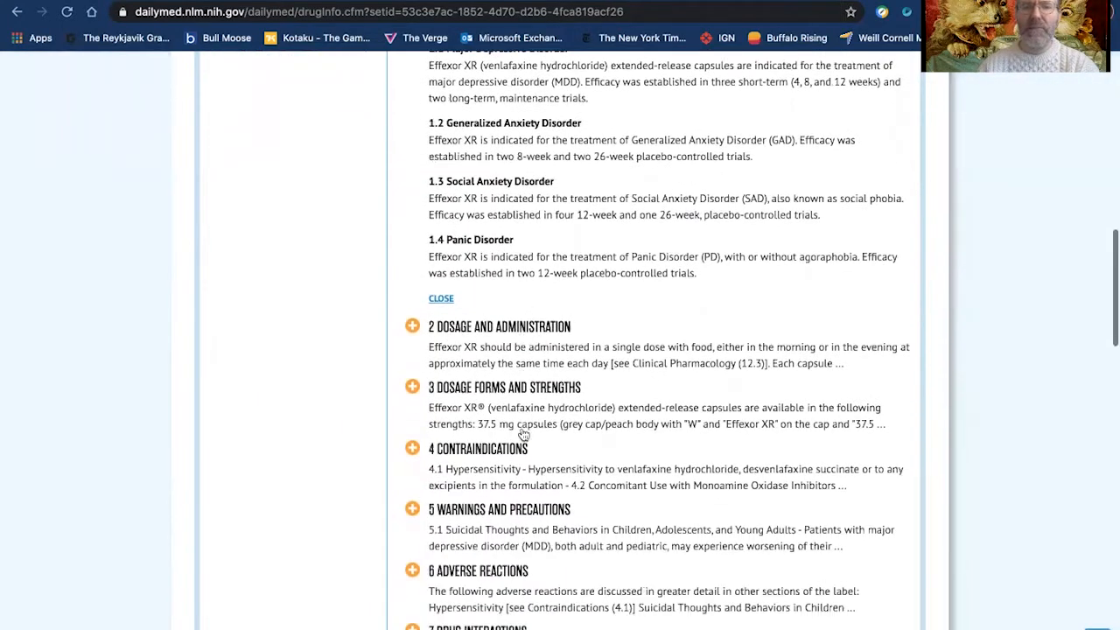
Step: Expand 2 Dosage and Administration and review sections down through contraindications and description
click(413, 328)
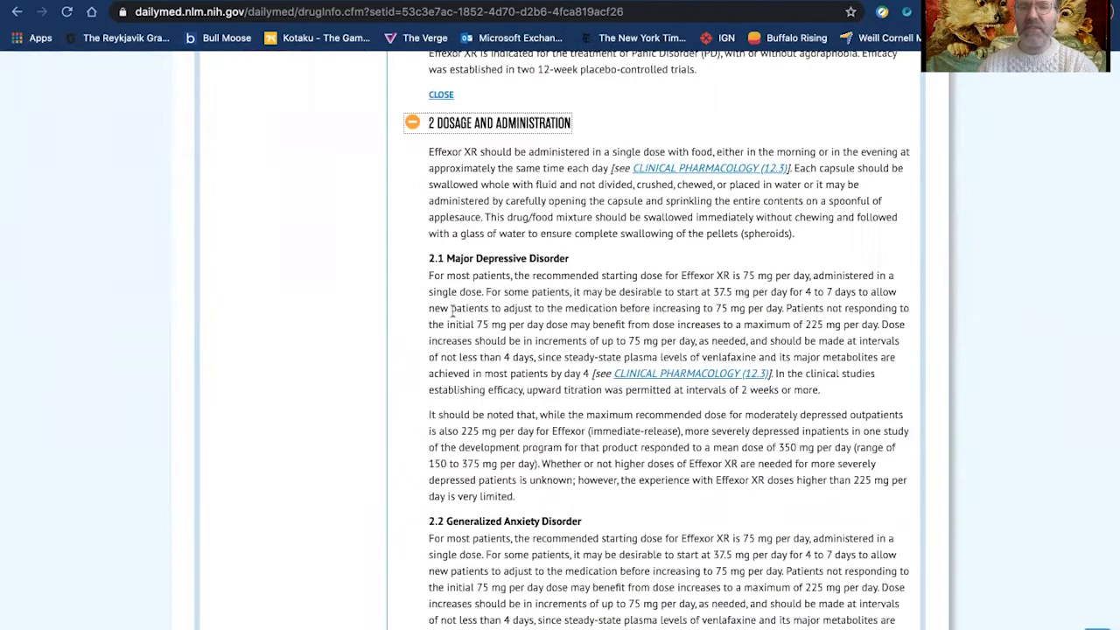
scroll(down, 3)
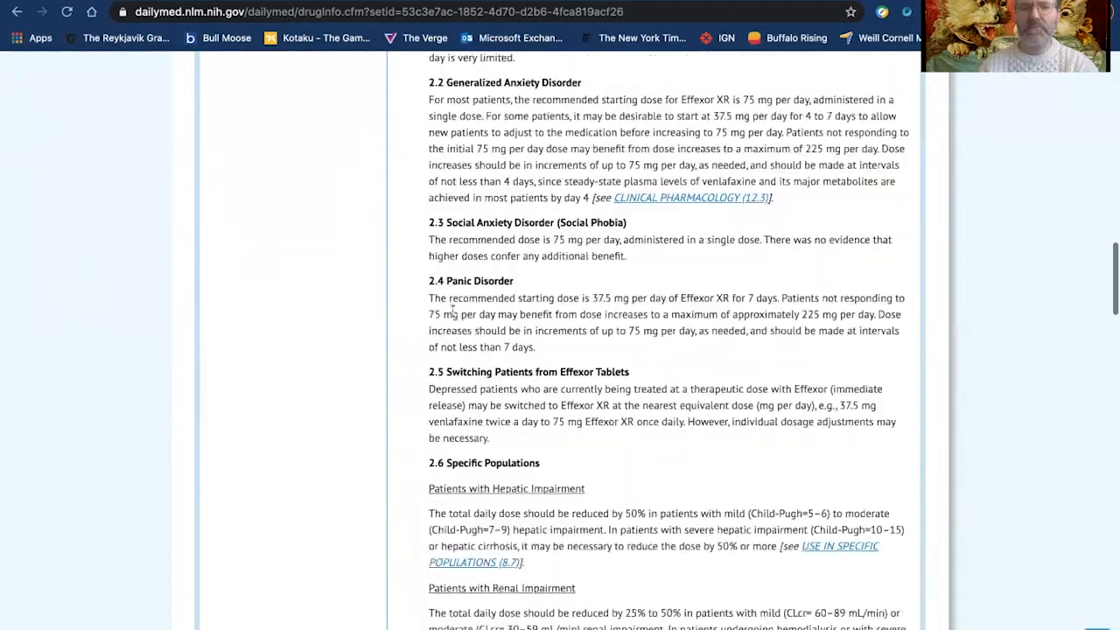
scroll(down, 3)
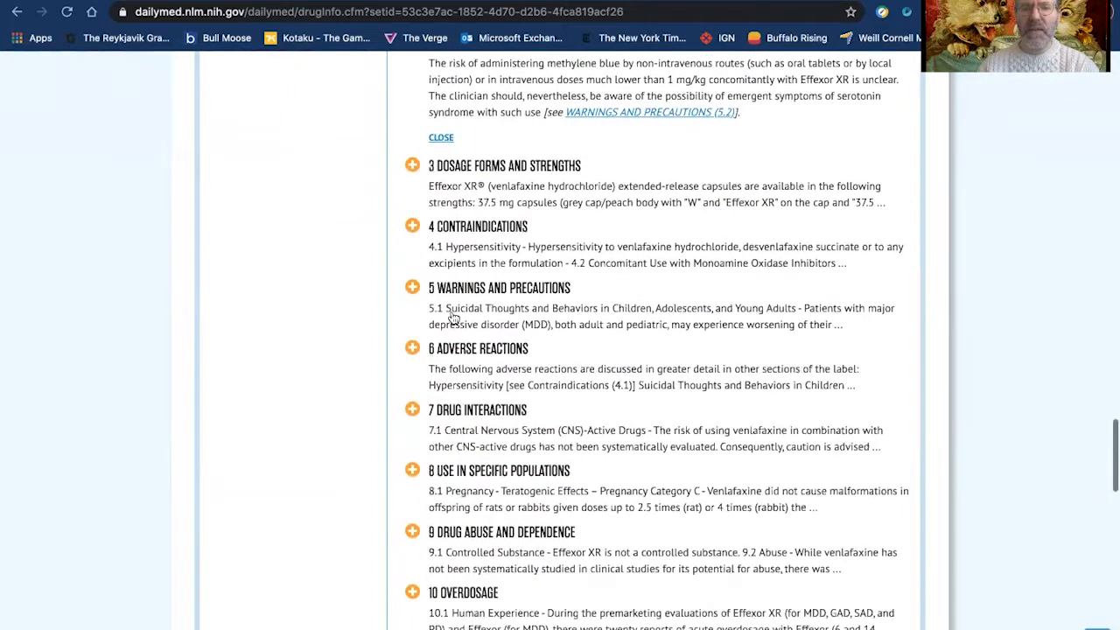
scroll(down, 3)
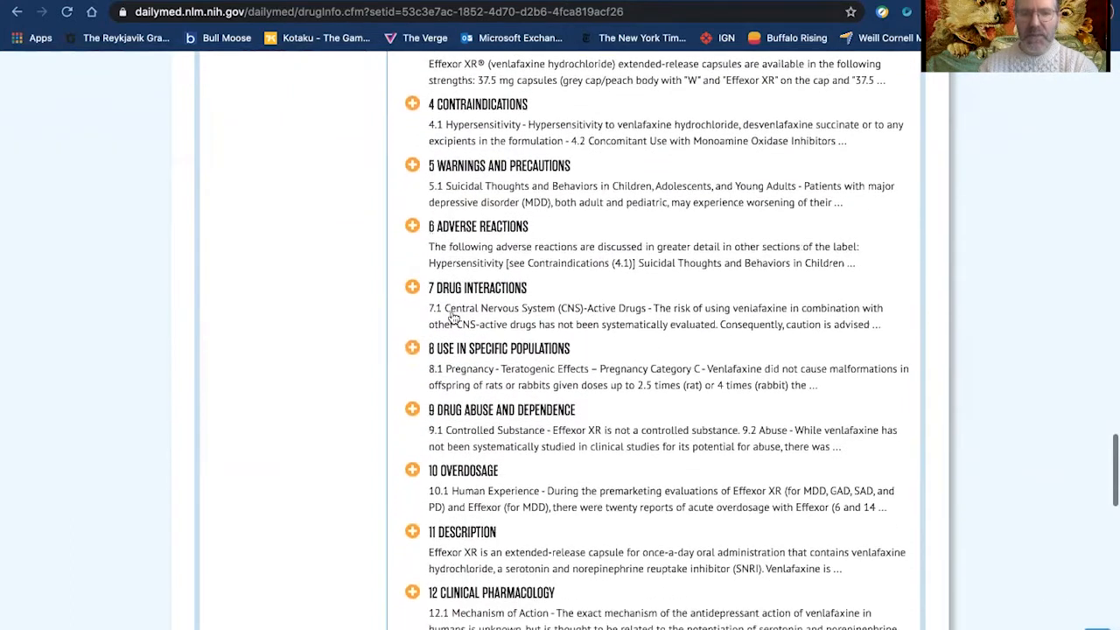
scroll(down, 3)
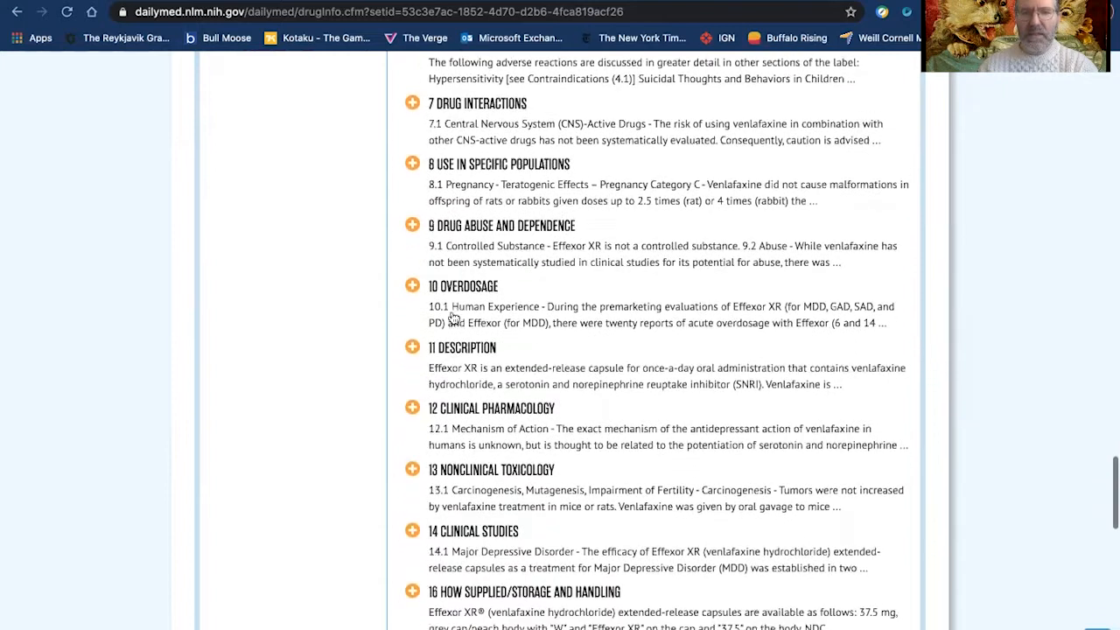
scroll(down, 3)
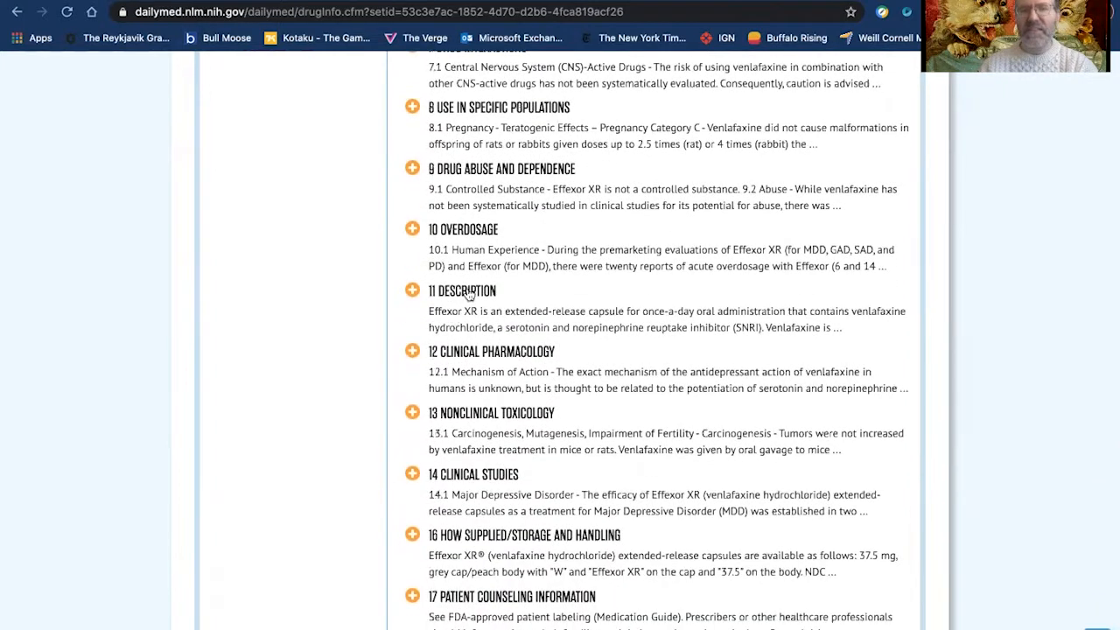
scroll(up, 3)
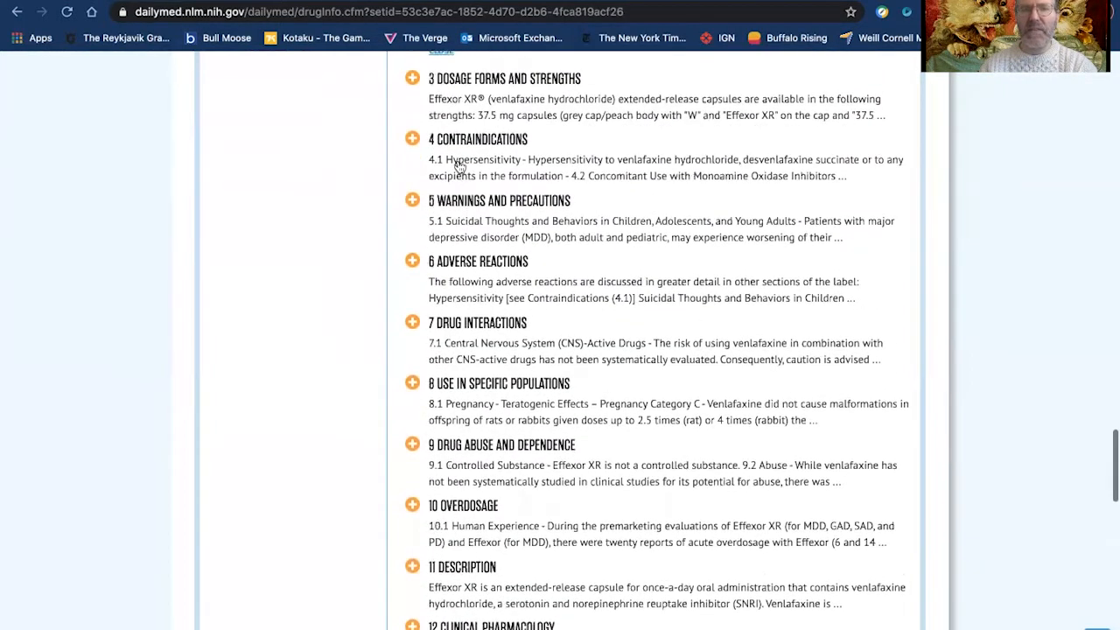
Step: Expand 14 Clinical Studies and read through its study descriptions and results tables
scroll(down, 3)
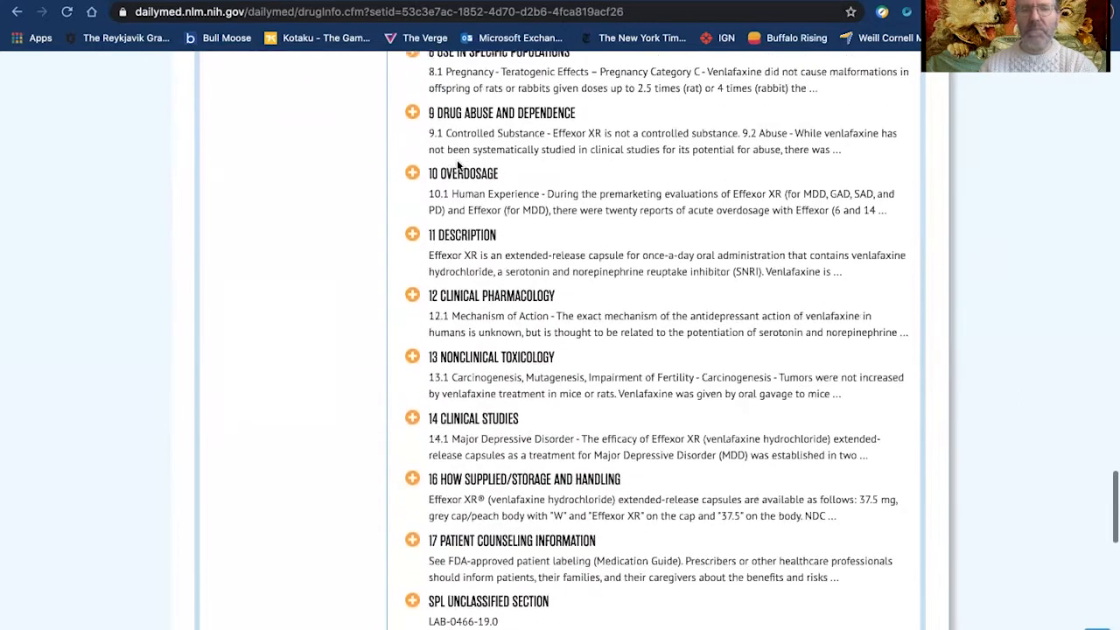
scroll(down, 3)
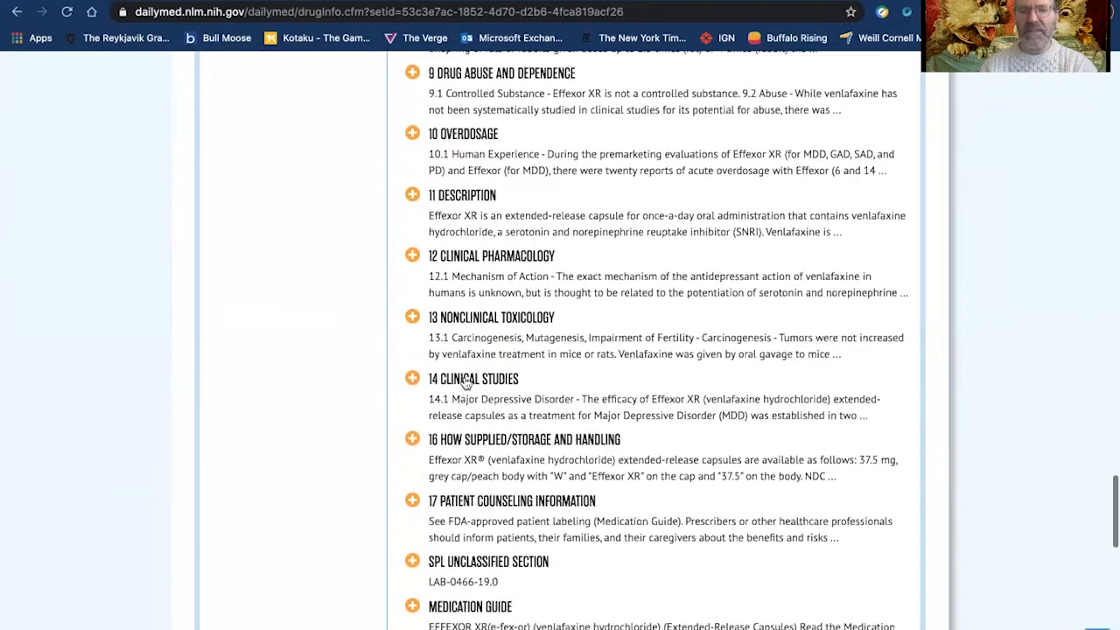
click(413, 379)
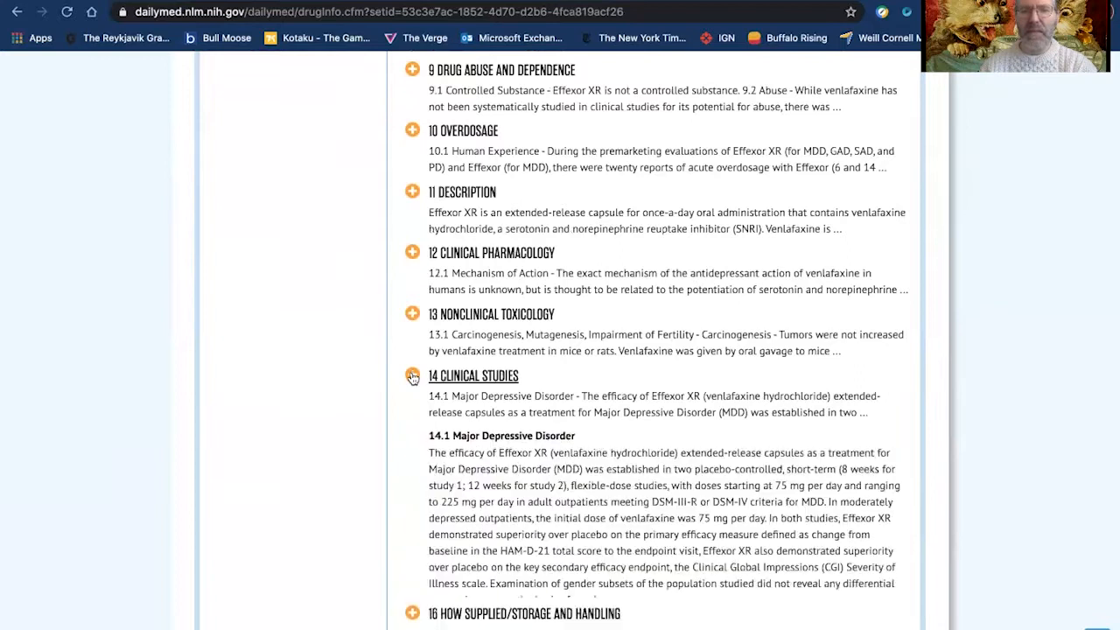
click(413, 375)
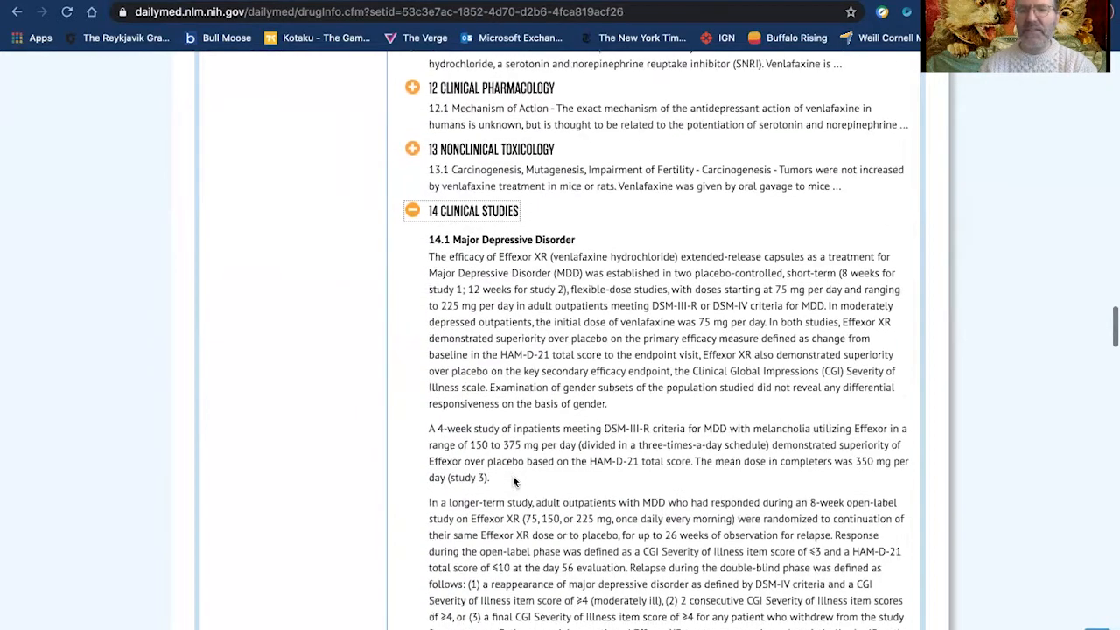
scroll(down, 3)
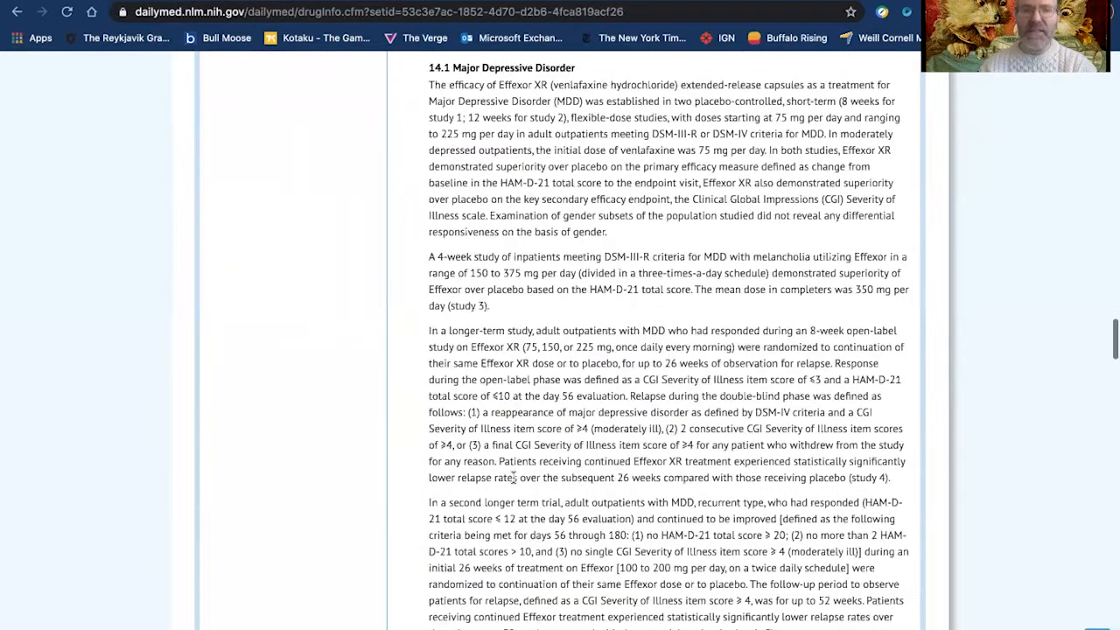
scroll(down, 3)
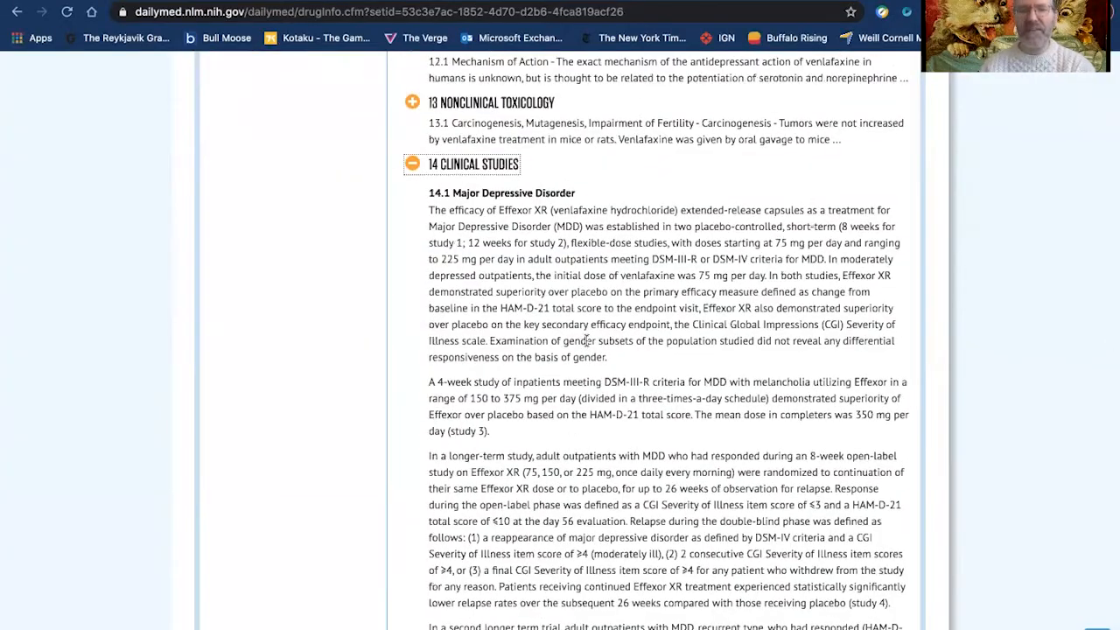
scroll(down, 3)
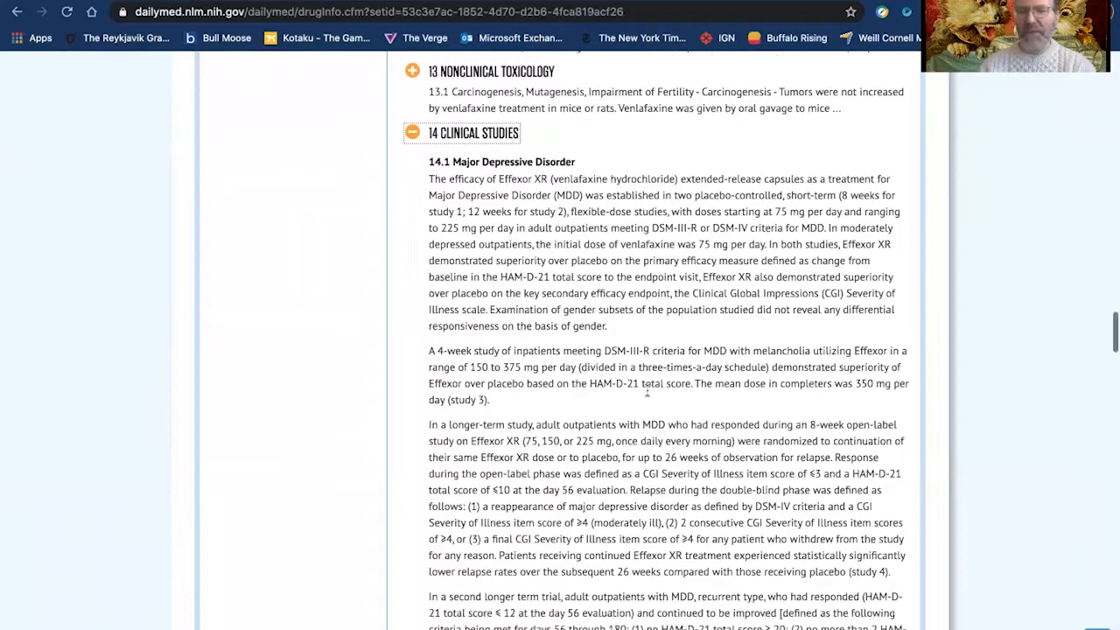
scroll(down, 3)
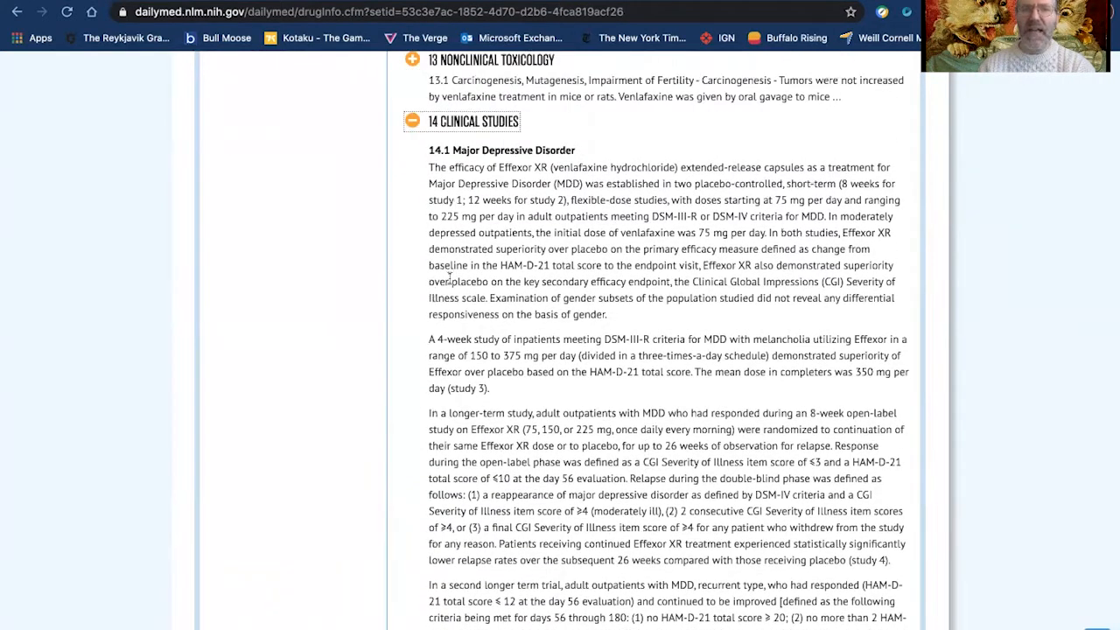
Step: Continue down past the clinical studies to the medication guide and package label panels
scroll(down, 3)
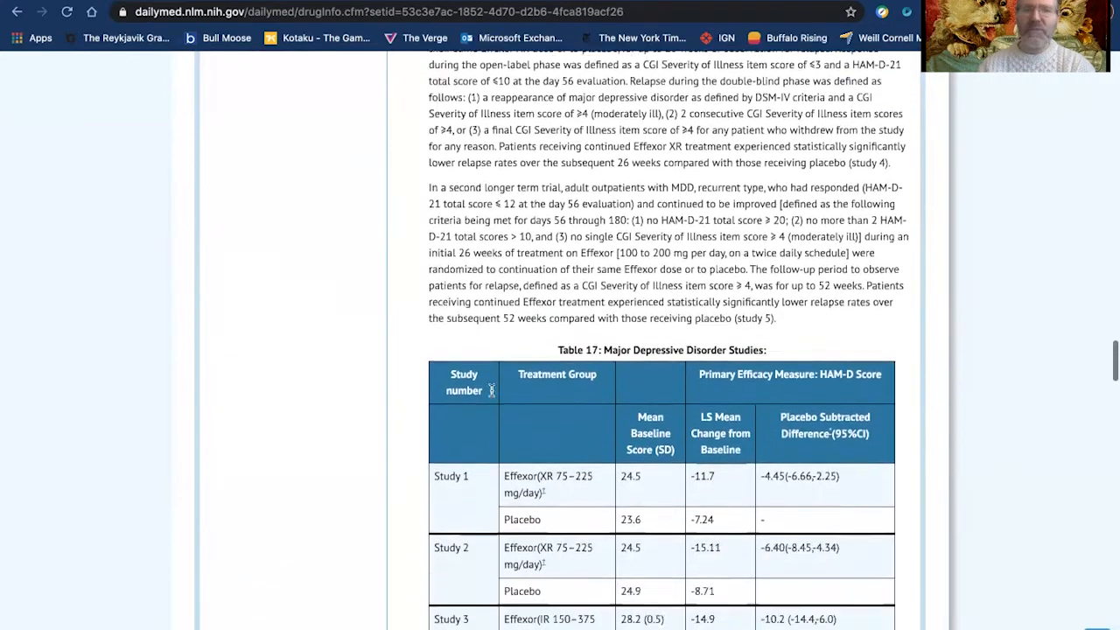
scroll(down, 3)
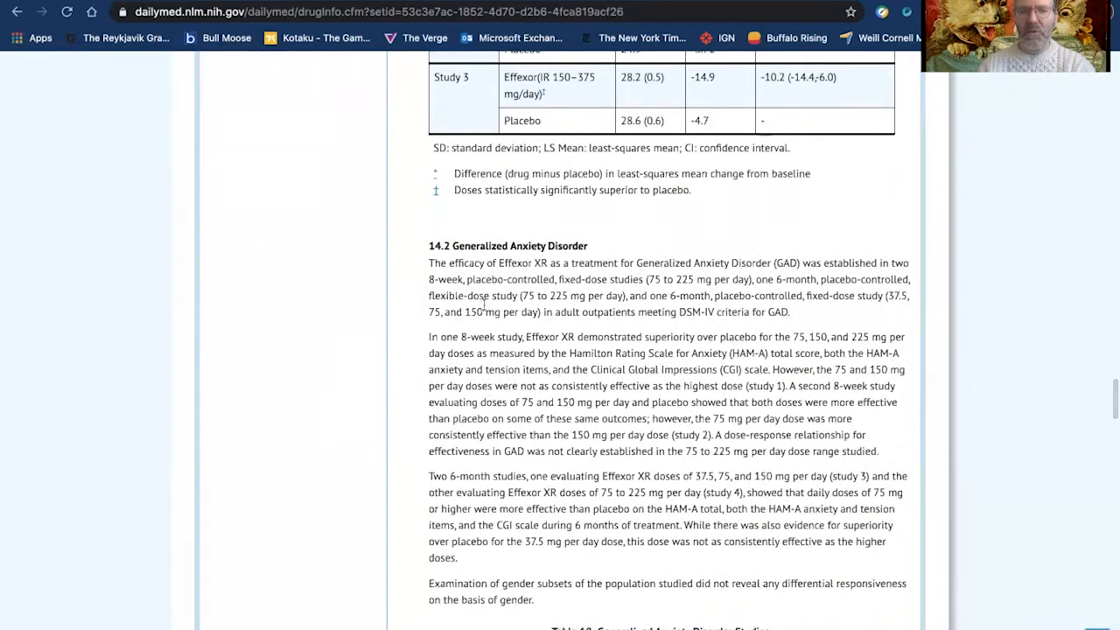
mouse_move(497, 500)
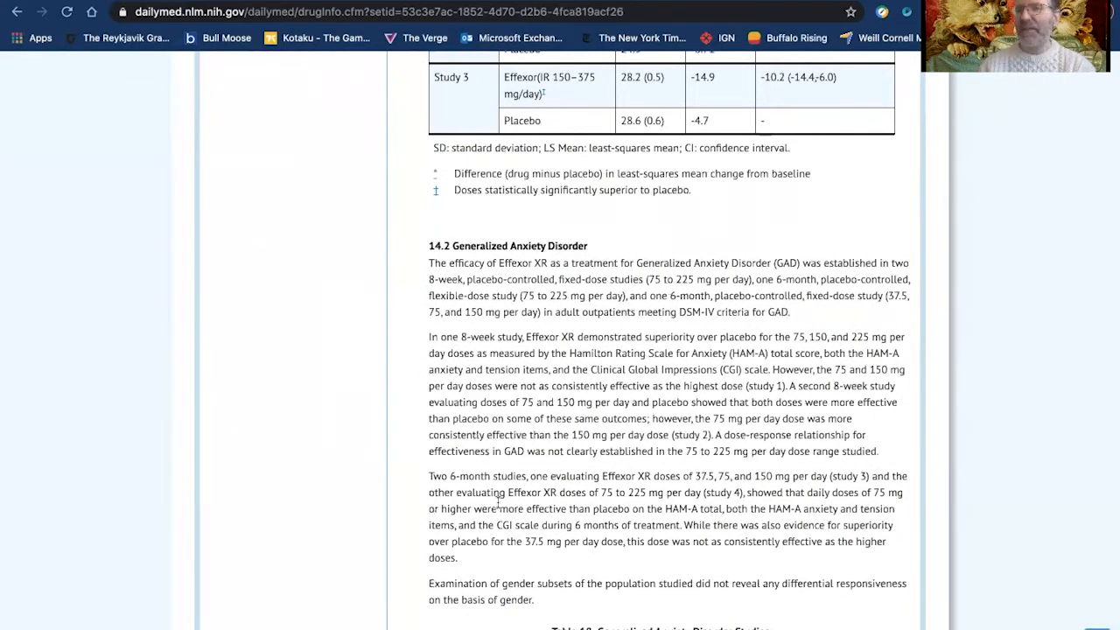
scroll(down, 3)
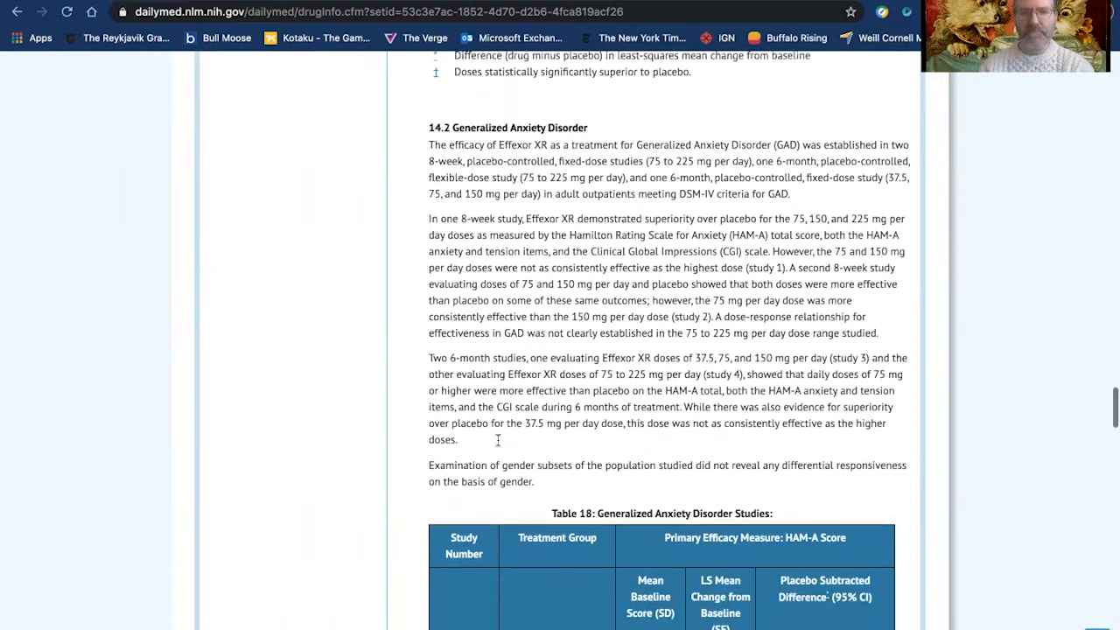
scroll(down, 3)
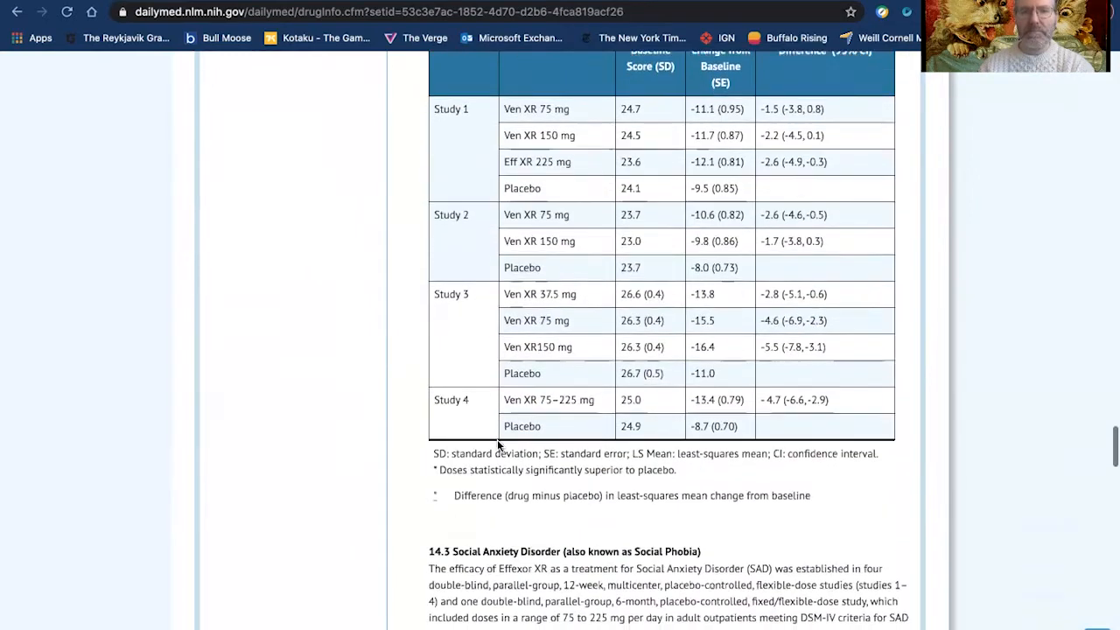
scroll(down, 3)
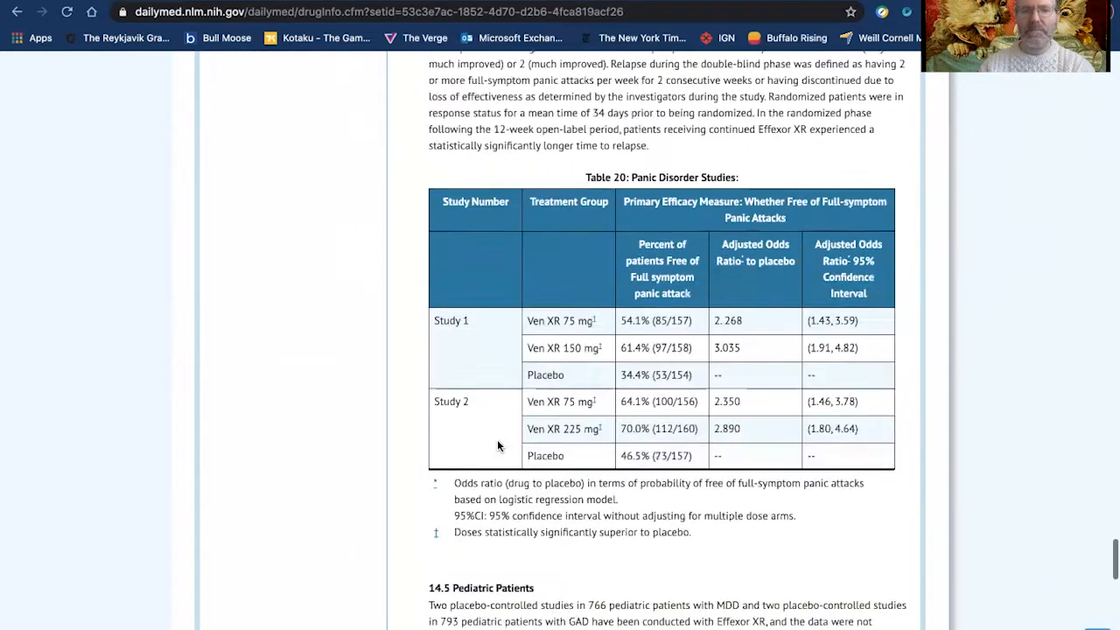
scroll(down, 3)
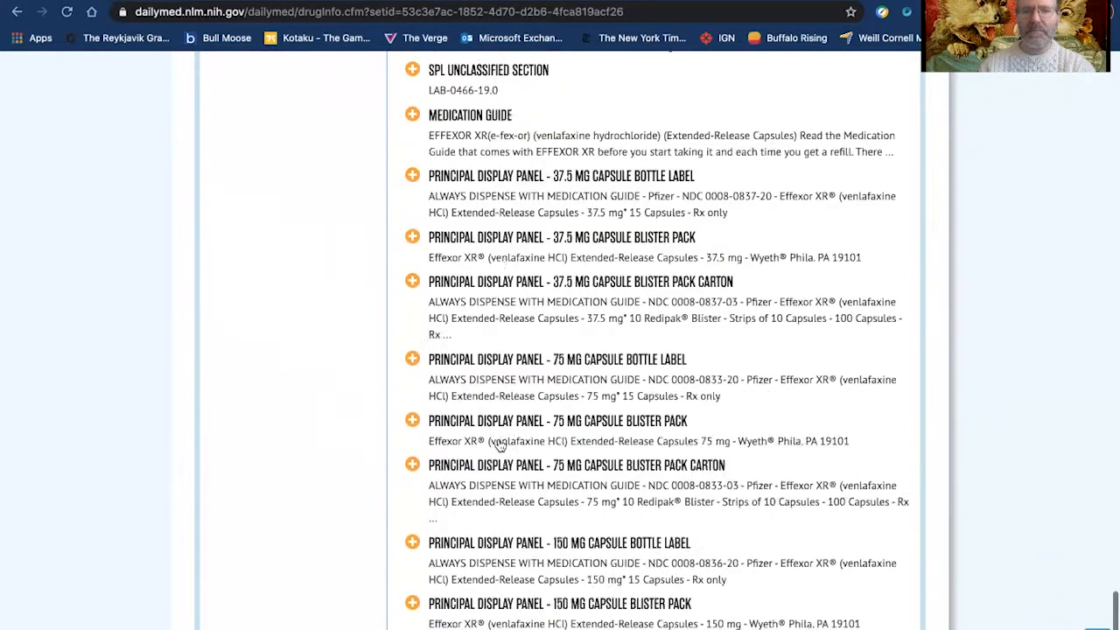
Step: Expand Ingredients and Appearance to show the Effexor XR product information and ingredient tables
scroll(down, 3)
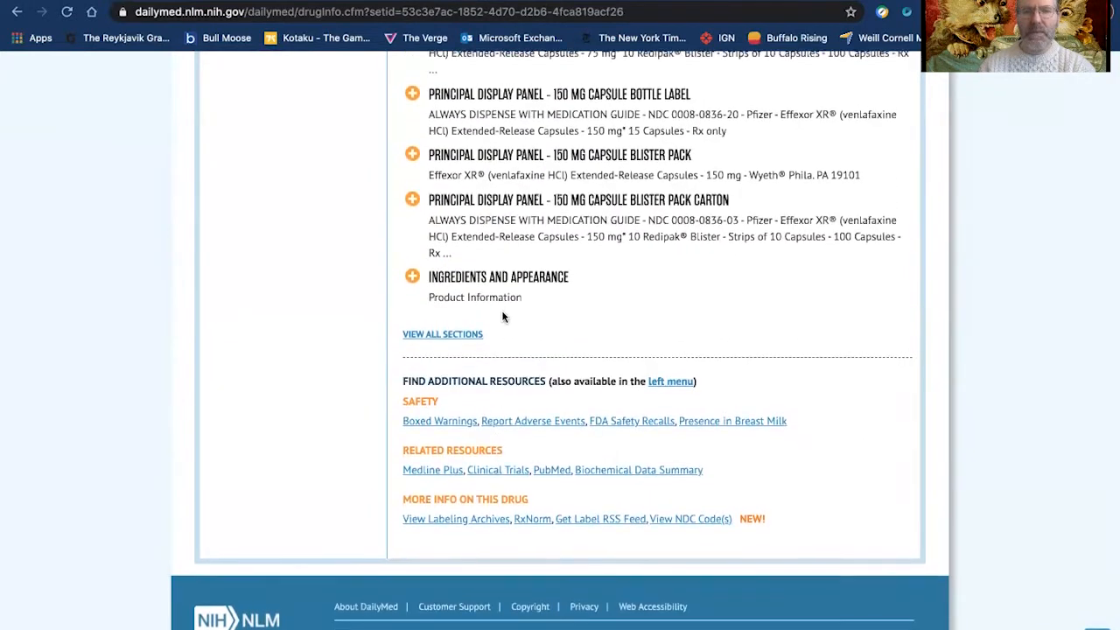
click(413, 276)
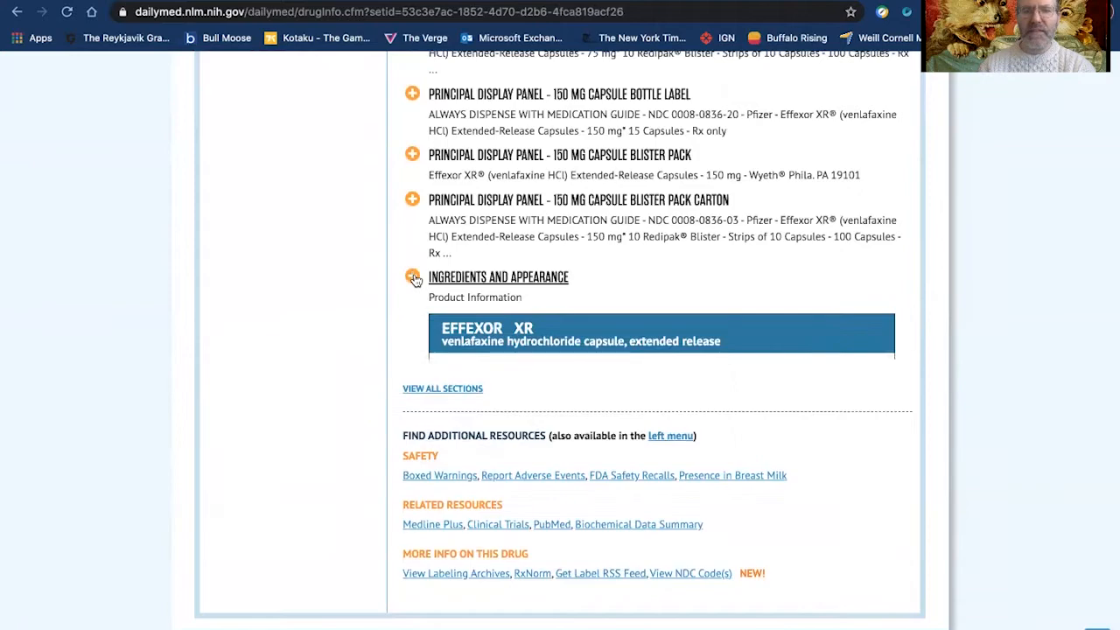
click(413, 276)
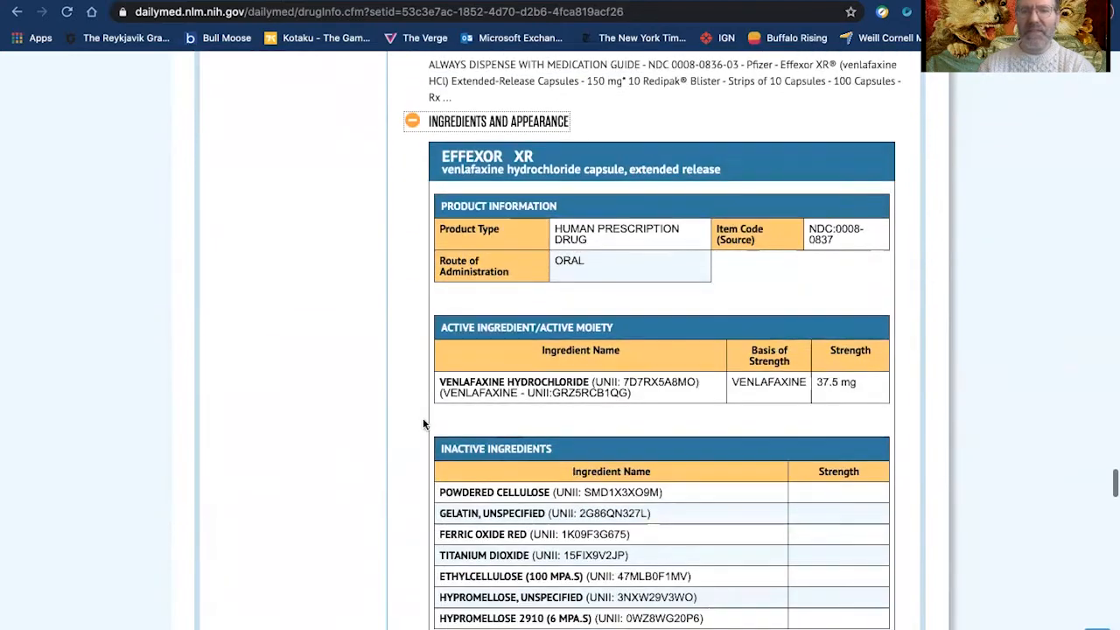
scroll(down, 3)
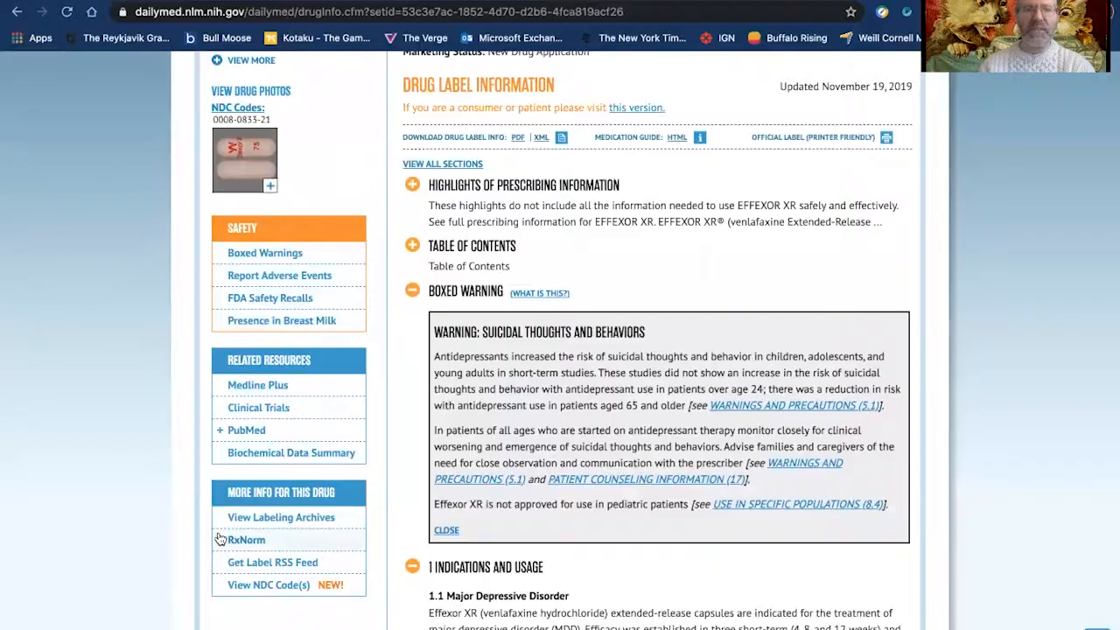
mouse_move(311, 422)
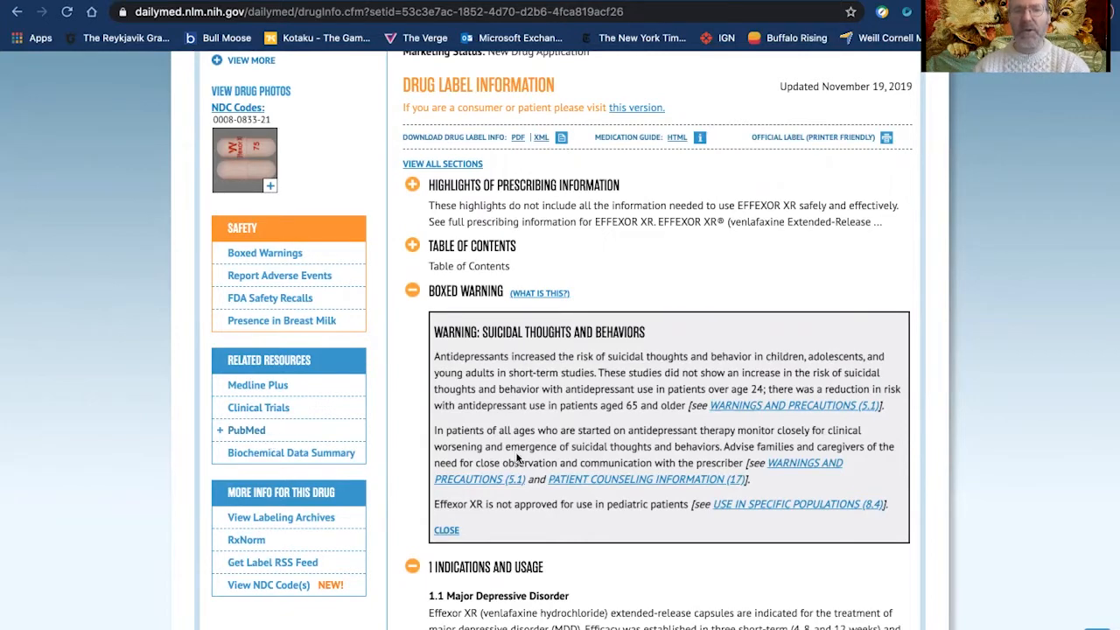
scroll(down, 3)
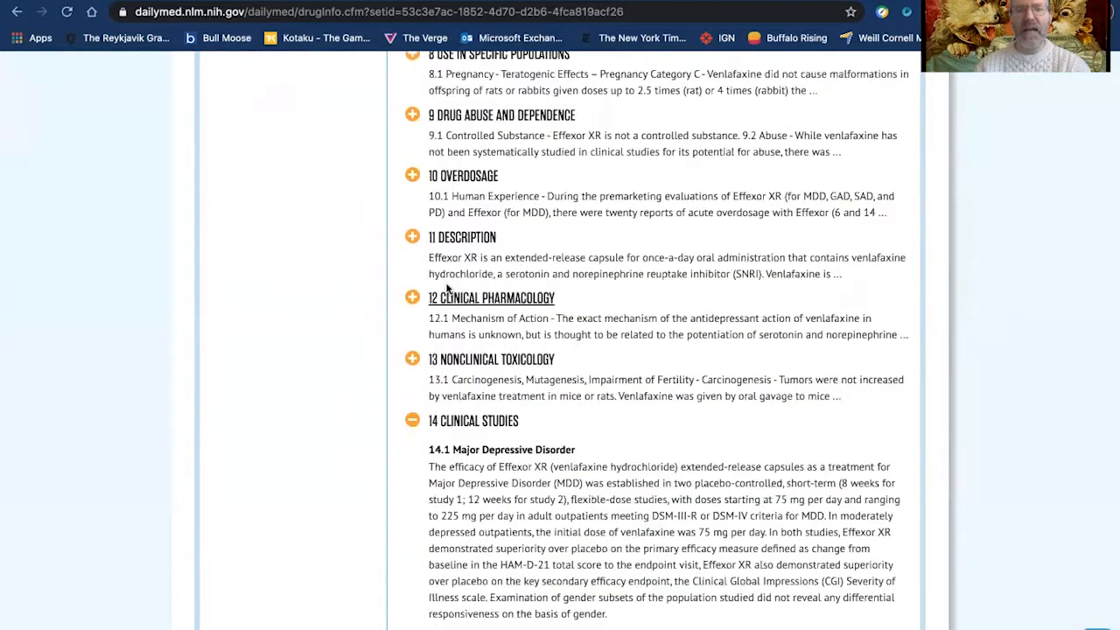
scroll(down, 3)
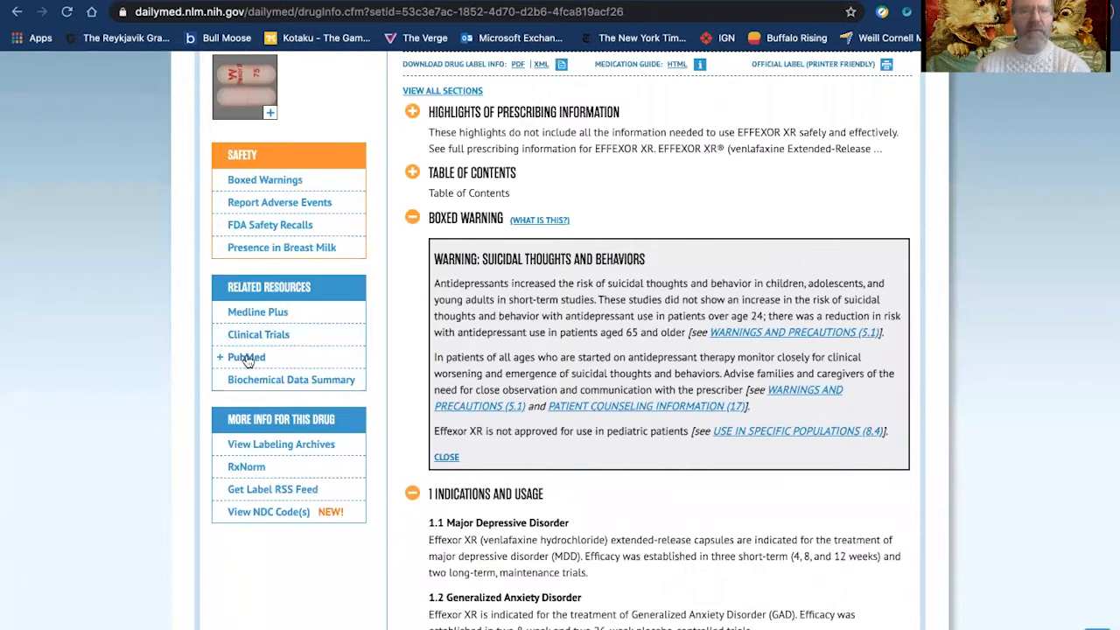
Step: Scroll back to the label header with package photos, NDC codes, packager and marketing status
scroll(up, 3)
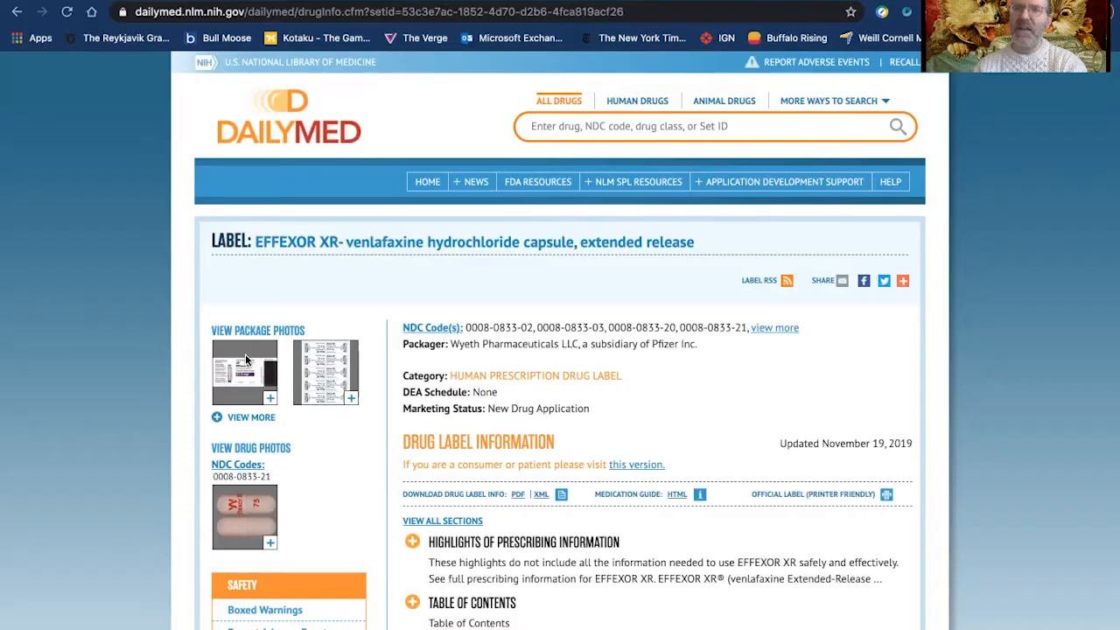
mouse_move(249, 362)
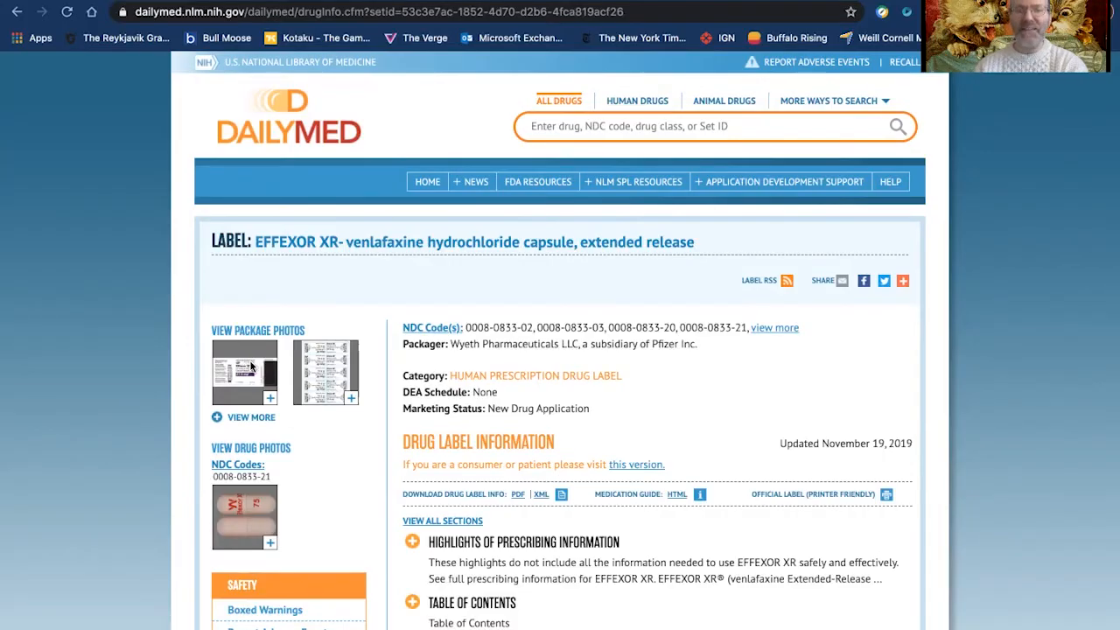